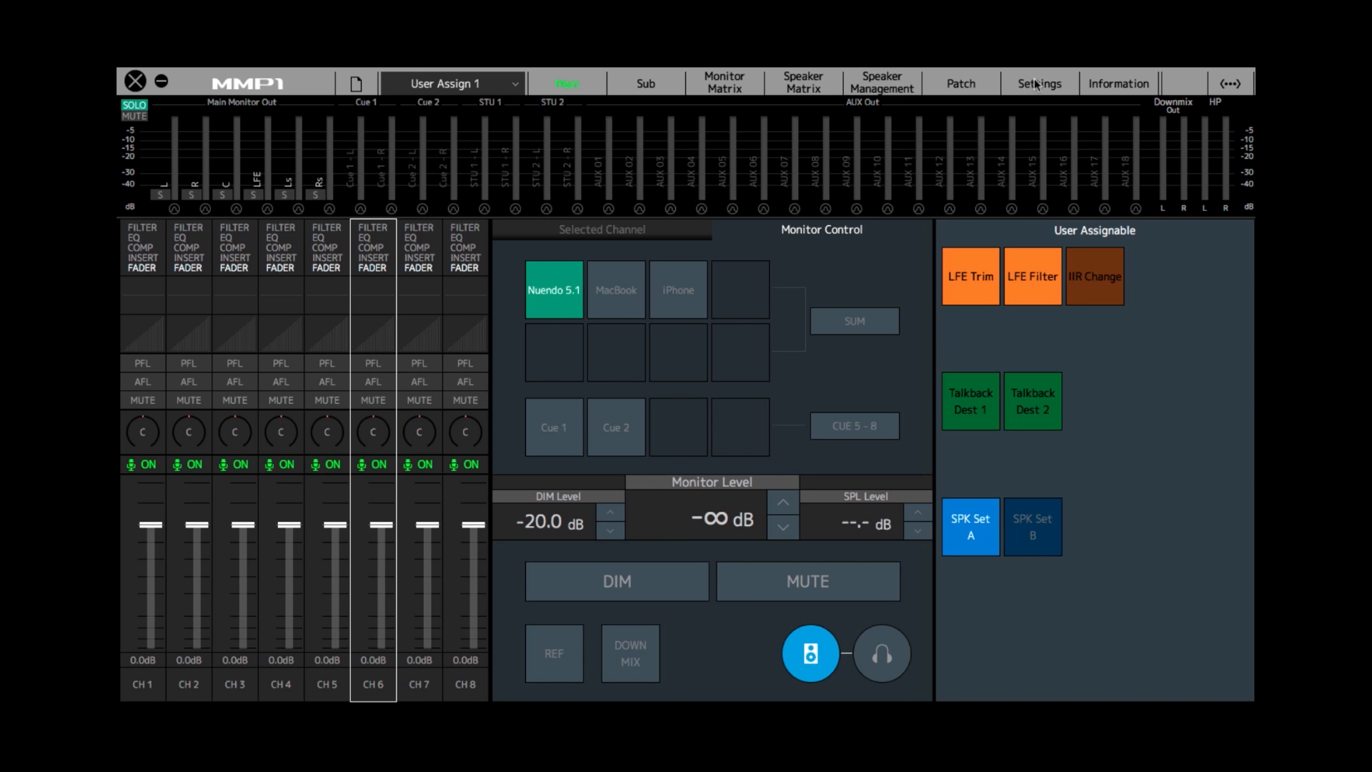
- Show the Scene settings' User Assignable page listing buttons 1–35 with labels, colours and functions
{"action": "left_click", "coordinate": [1038, 83]}
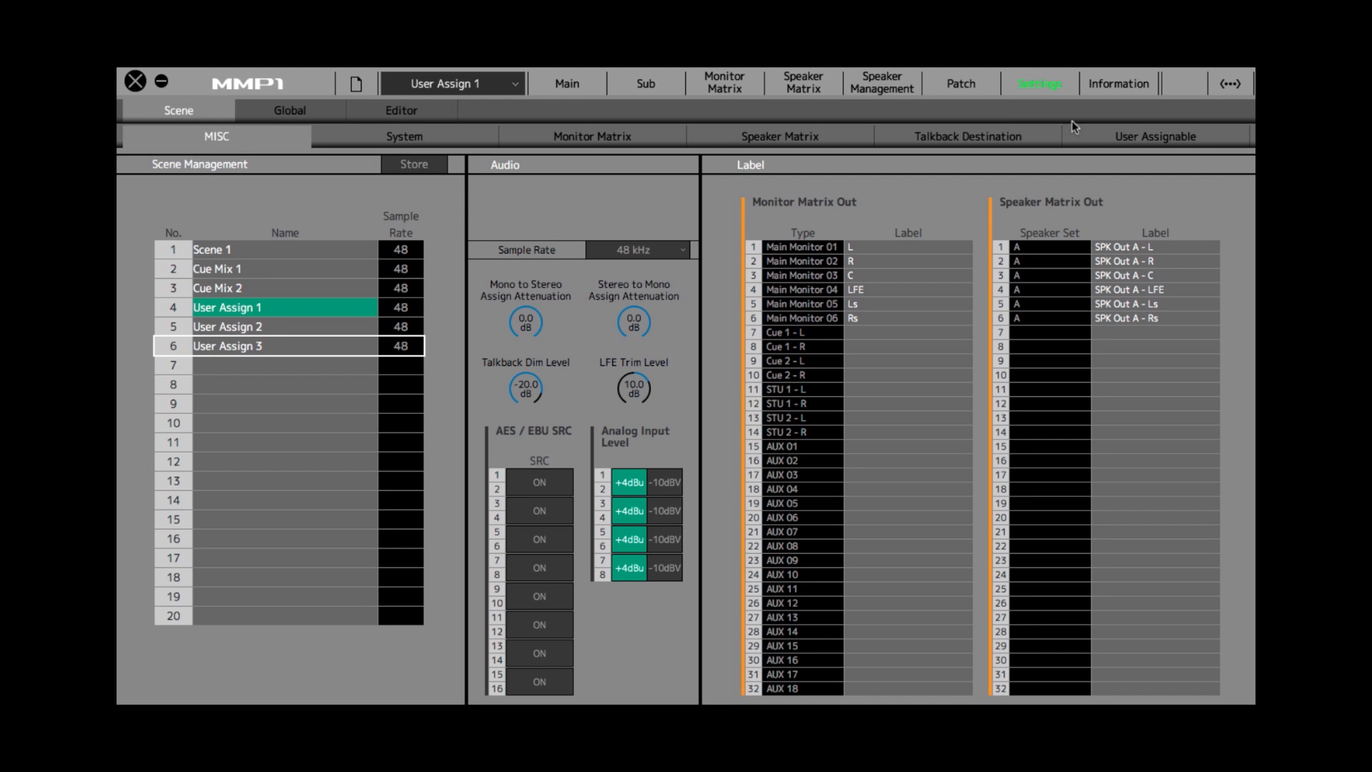
{"action": "left_click", "coordinate": [1155, 136]}
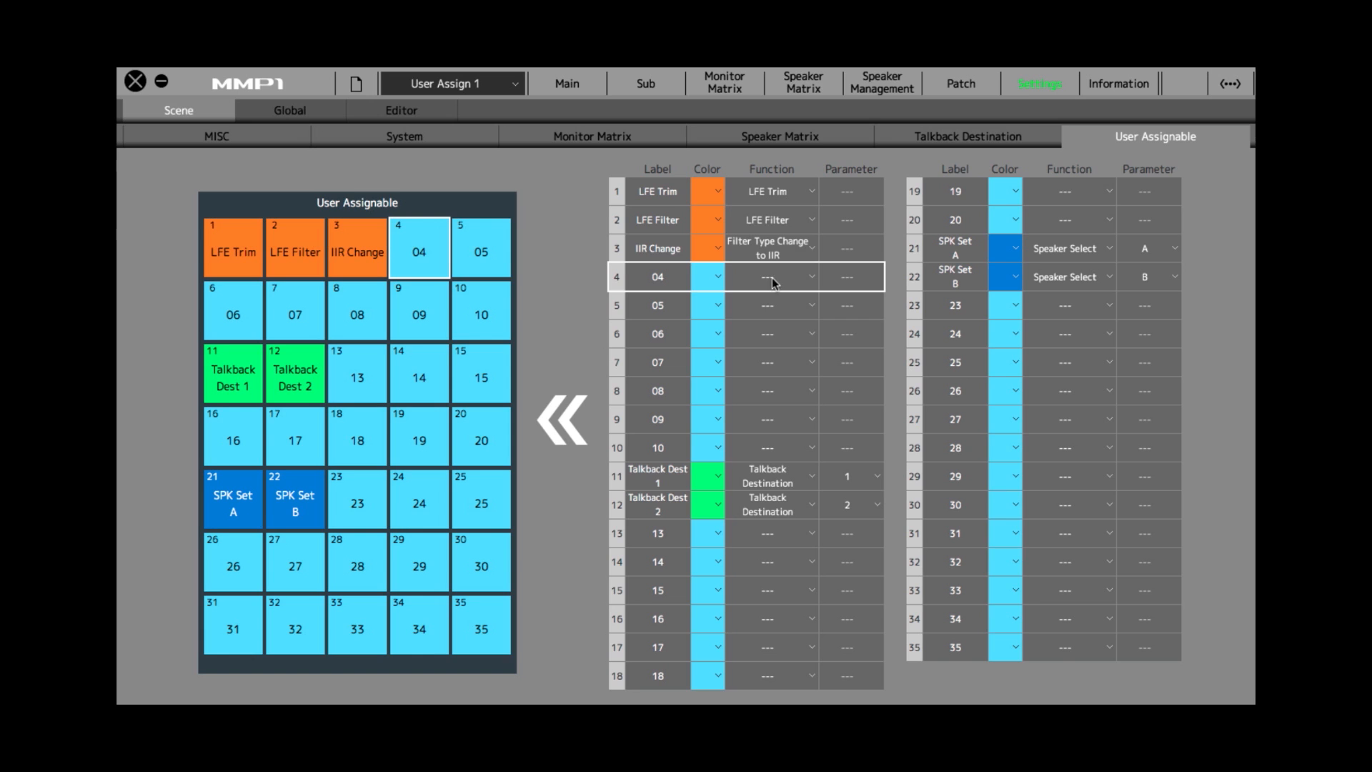
- Give button 4 the Oscillator Source function with the 1k tone parameter
{"action": "left_click", "coordinate": [419, 247]}
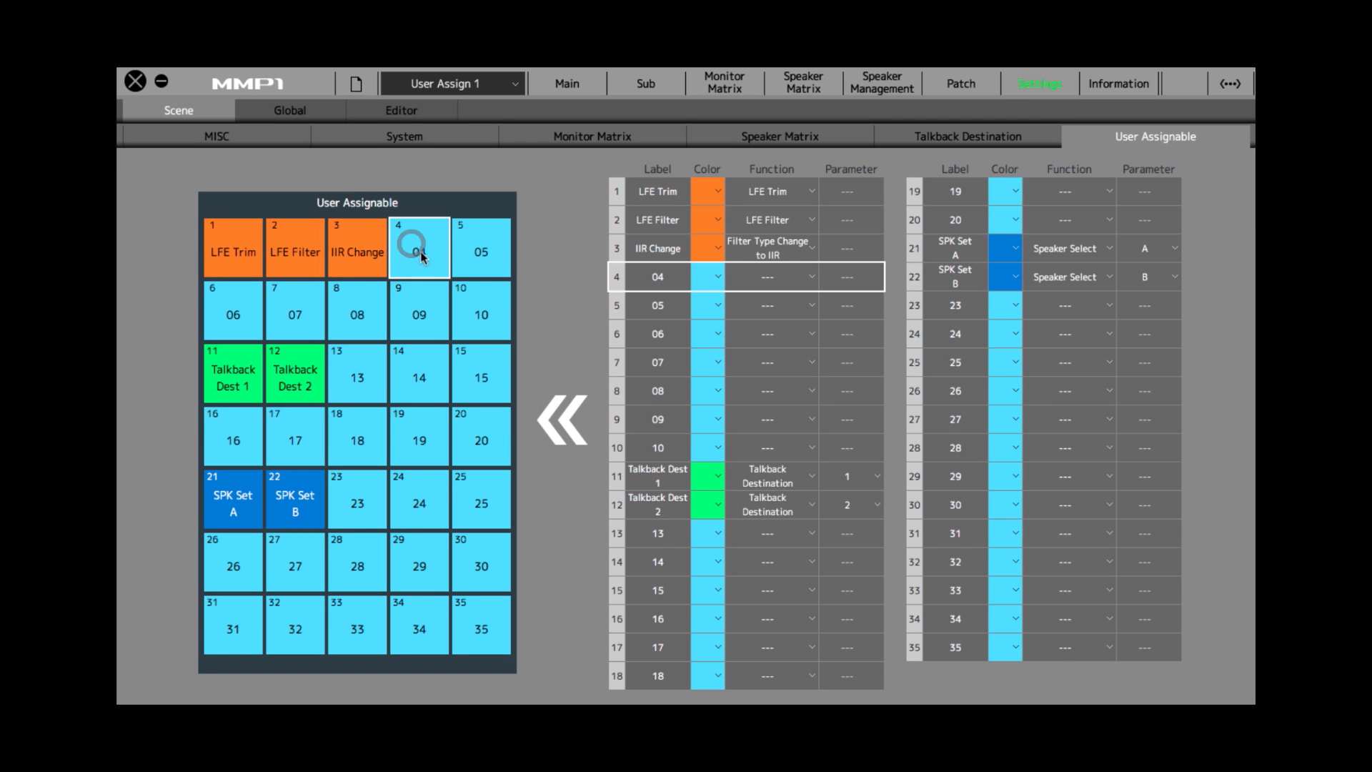
{"action": "left_click", "coordinate": [807, 276]}
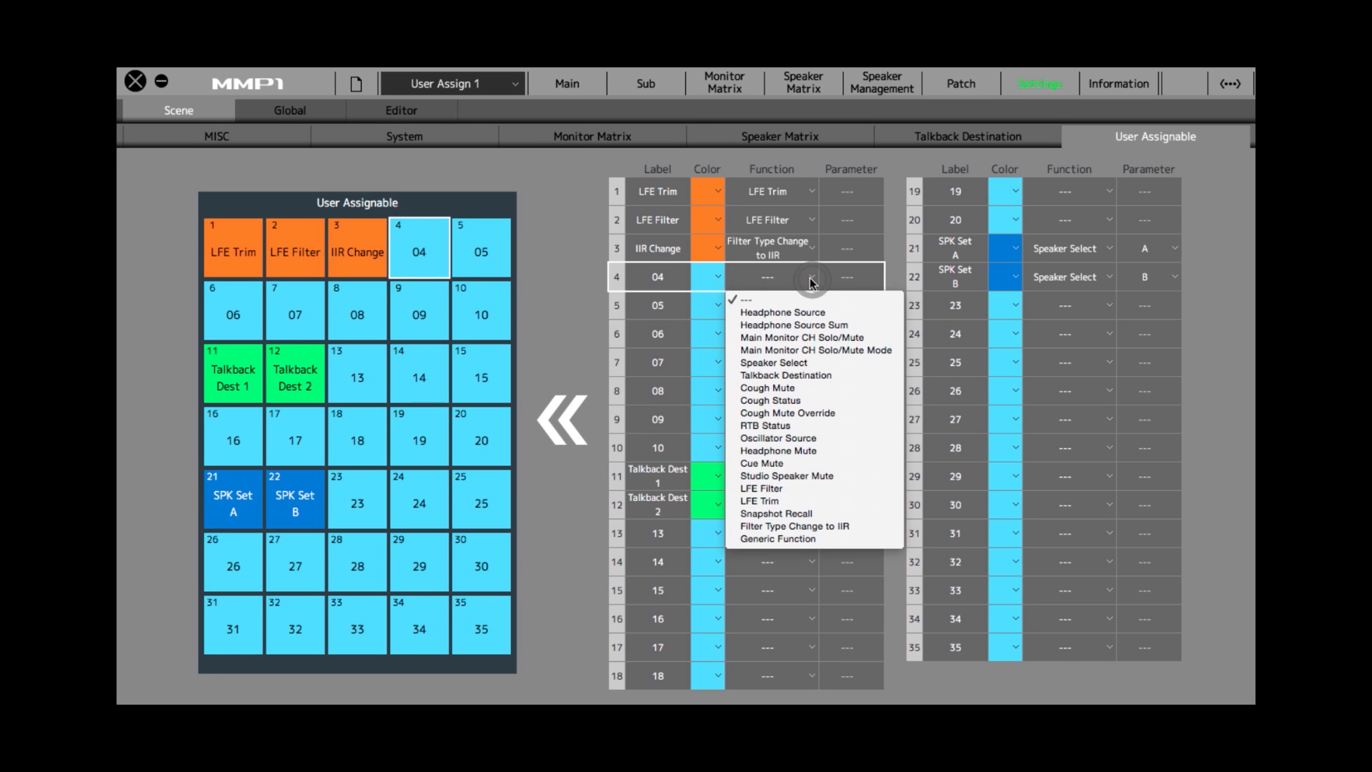
{"action": "mouse_move", "coordinate": [771, 400]}
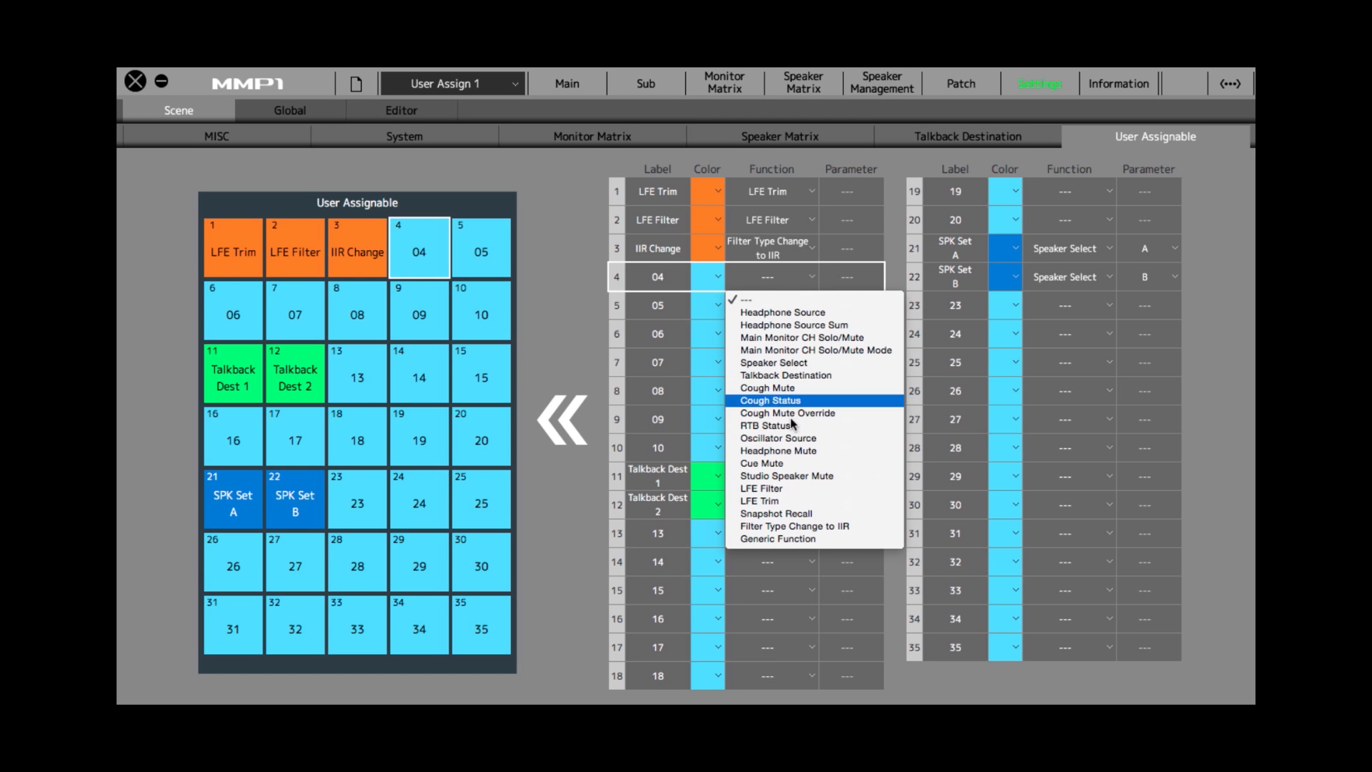
{"action": "left_click", "coordinate": [778, 437]}
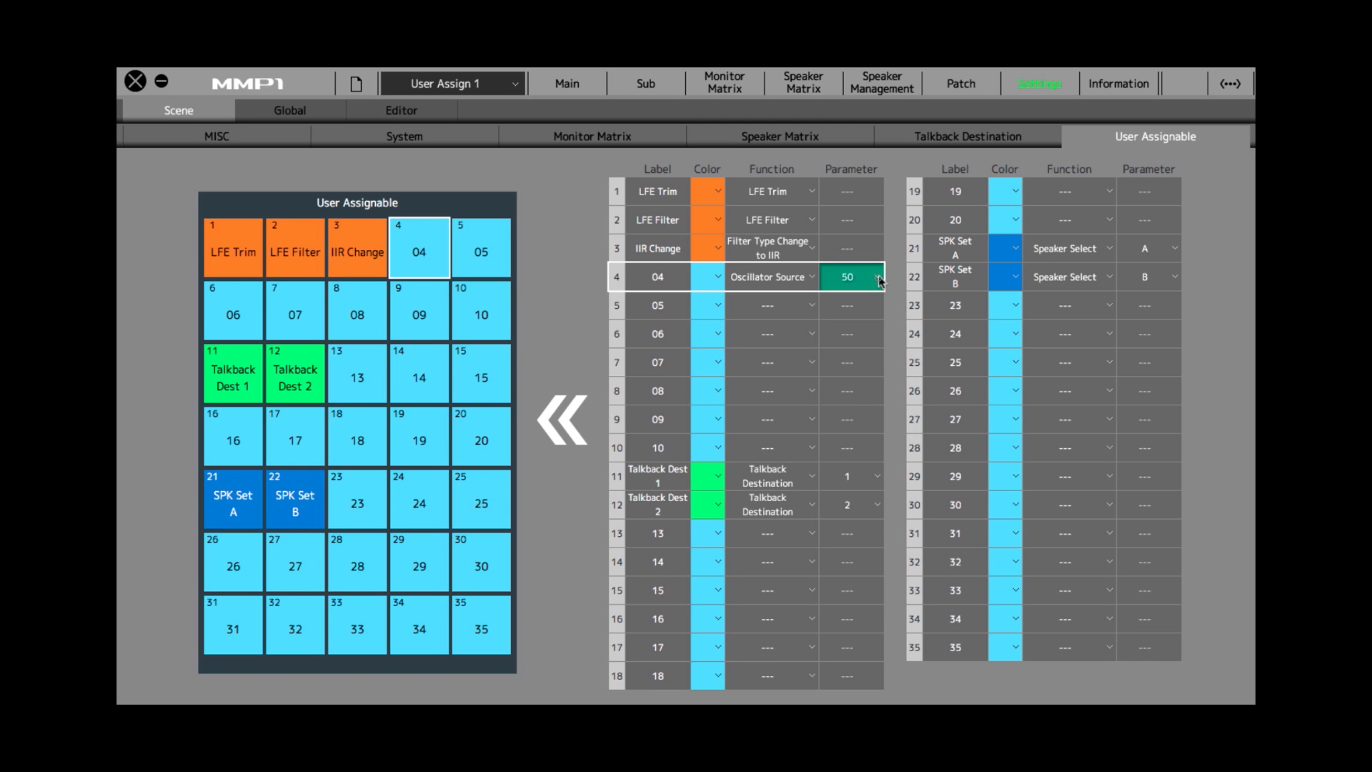
{"action": "left_click", "coordinate": [876, 276]}
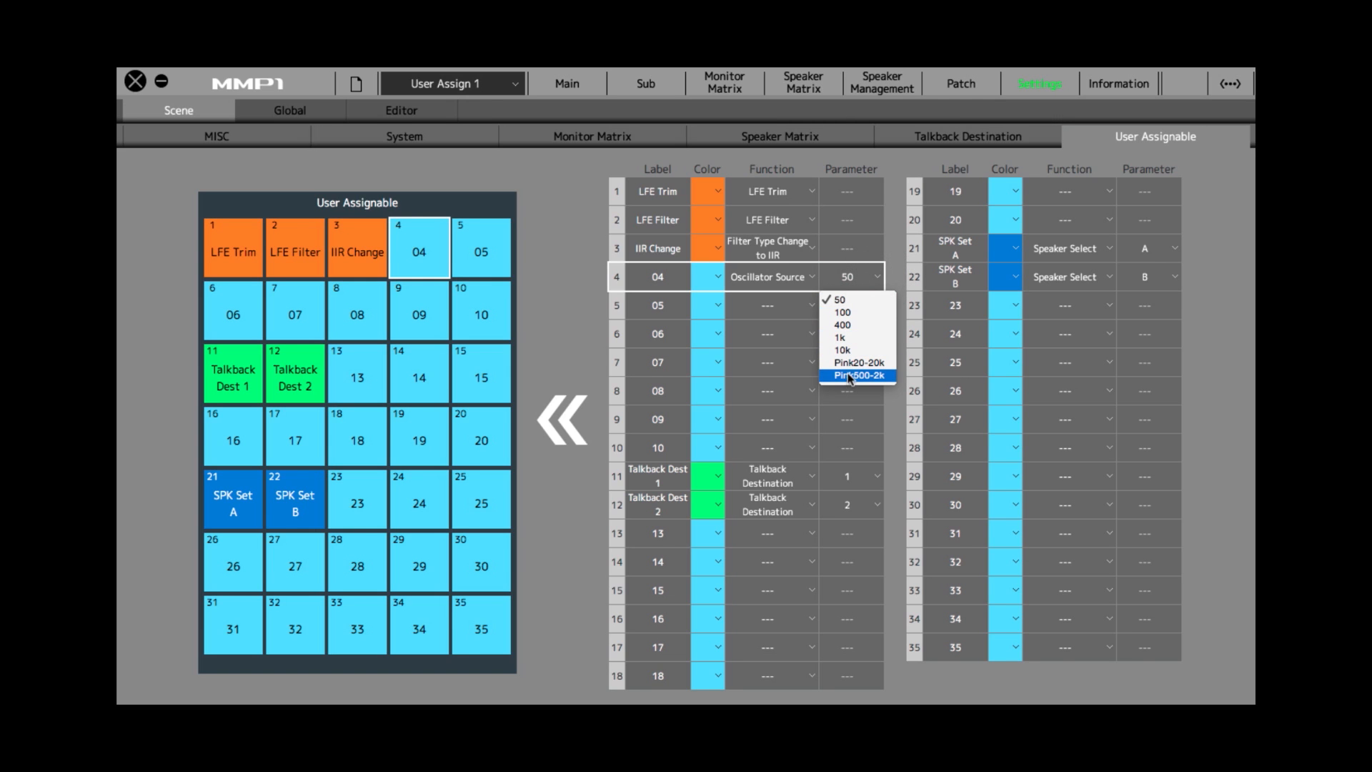
{"action": "mouse_move", "coordinate": [856, 337]}
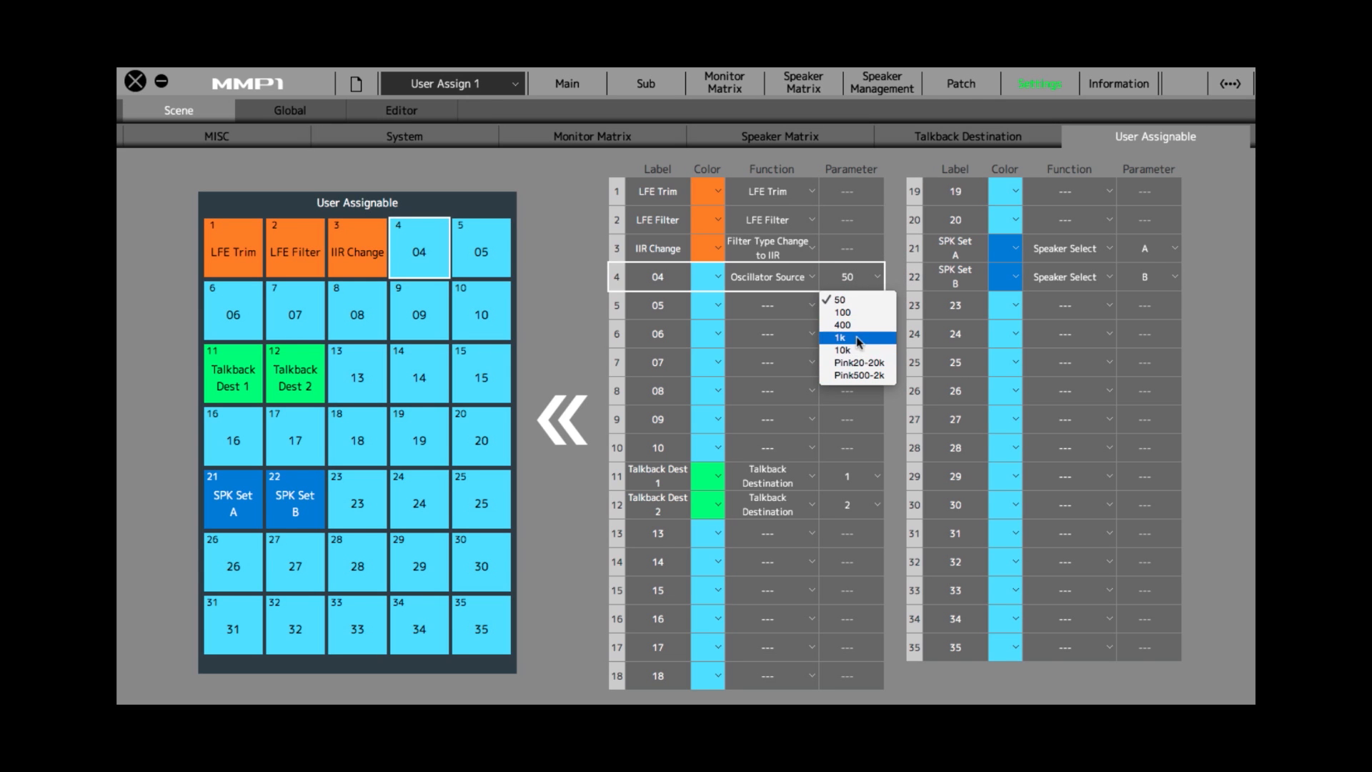
{"action": "left_click", "coordinate": [842, 339]}
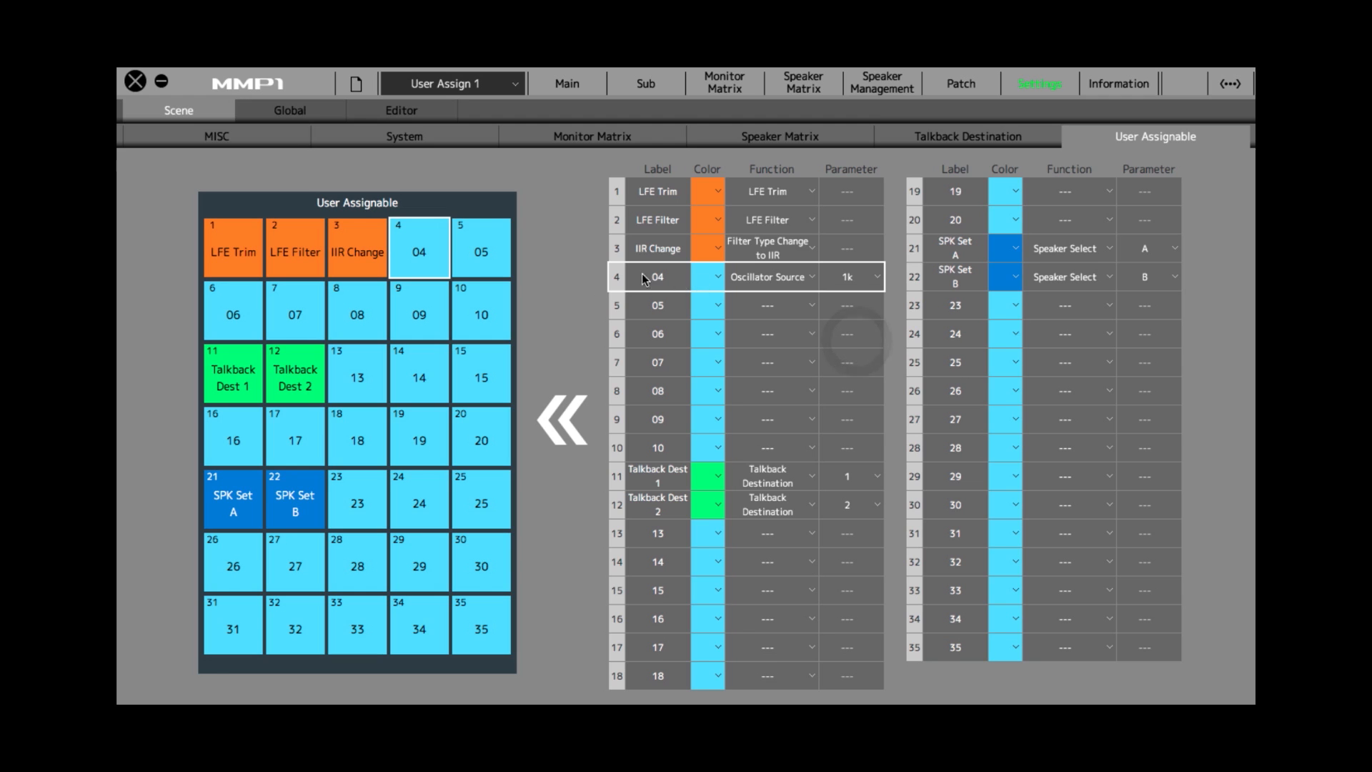
- Label button 4 '1K Tone' and set its colour to Blue
{"action": "left_click", "coordinate": [657, 276]}
{"action": "type", "text": "1K Tone"}
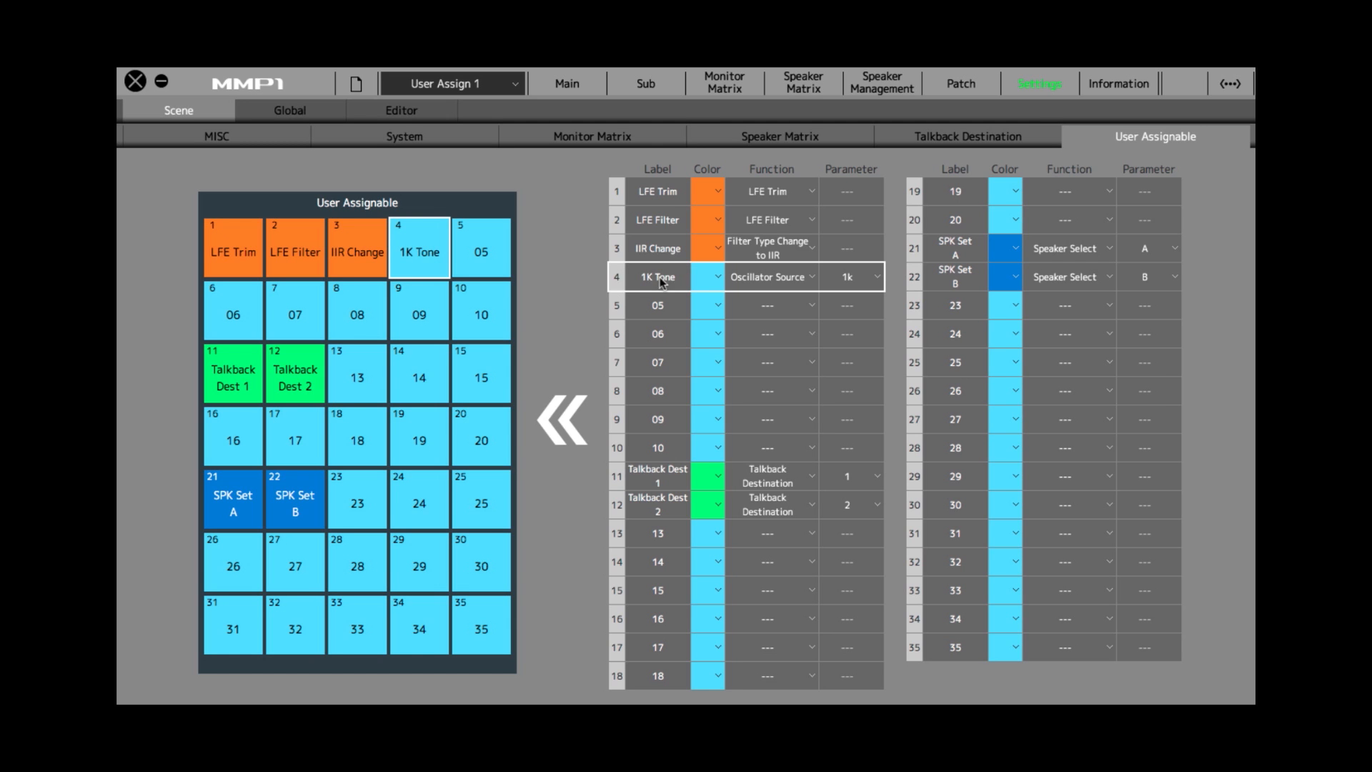
{"action": "left_click", "coordinate": [716, 276]}
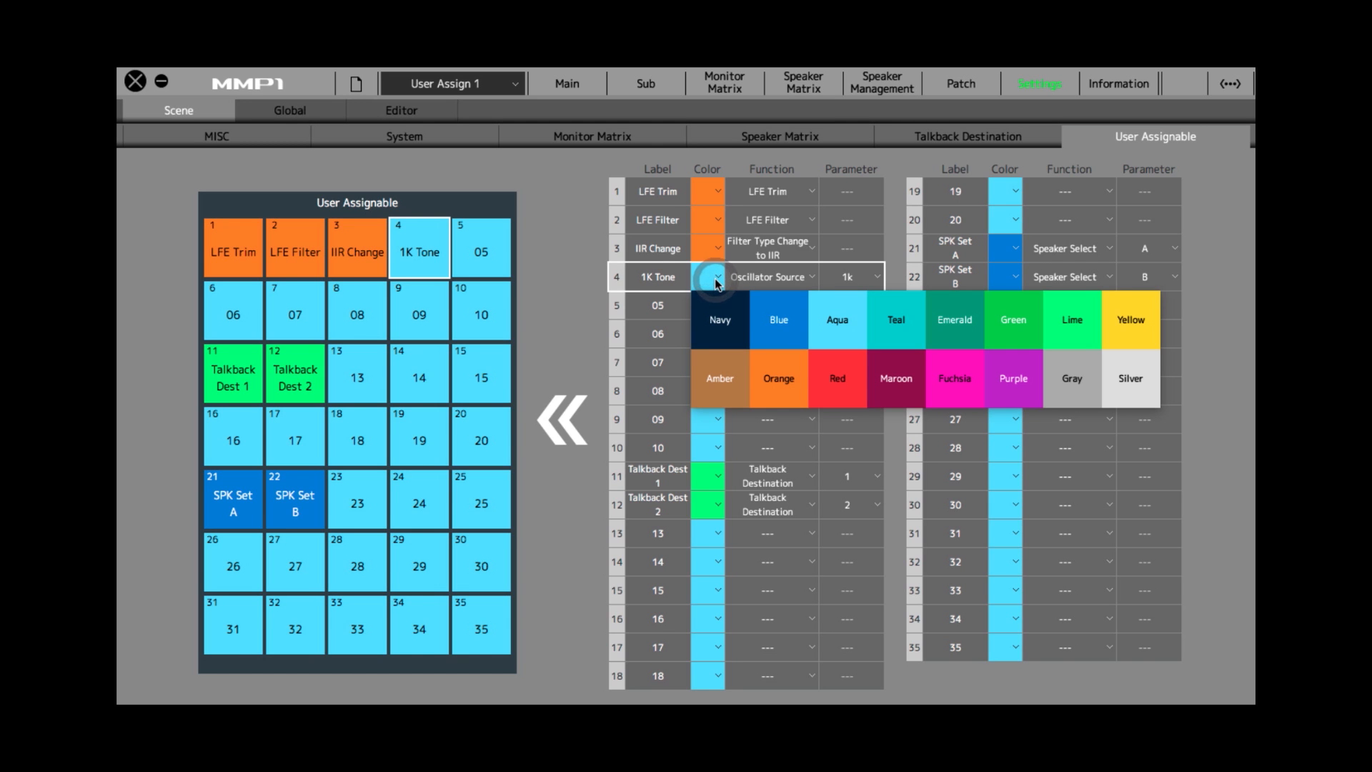
{"action": "mouse_move", "coordinate": [778, 317]}
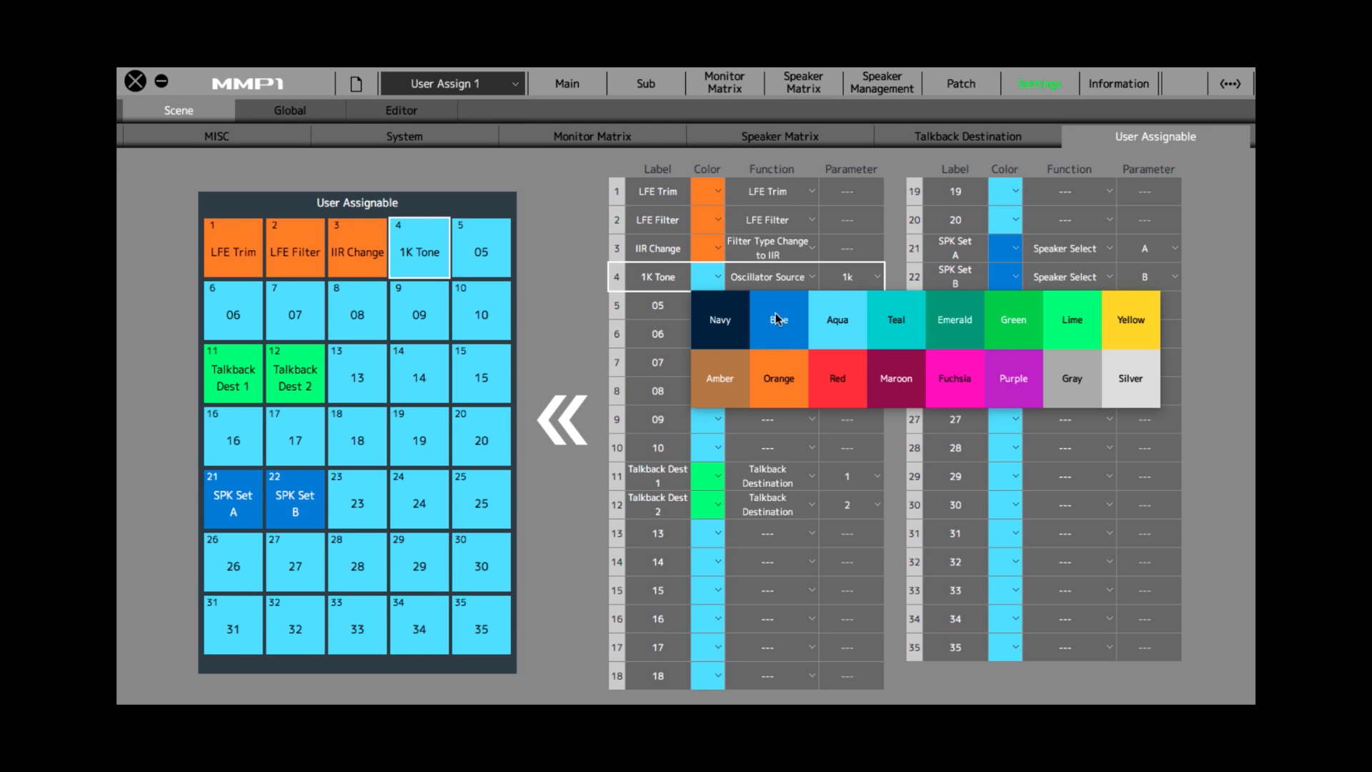
{"action": "left_click", "coordinate": [778, 319]}
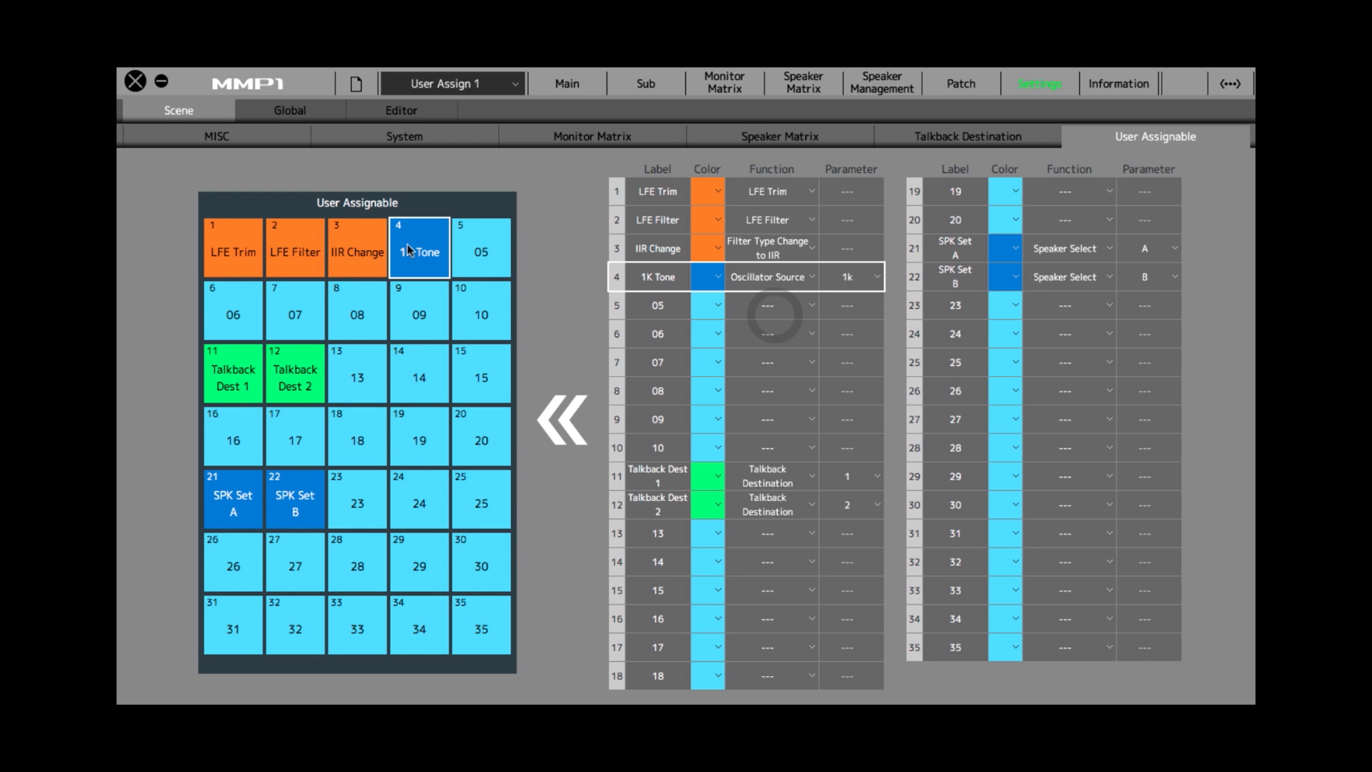
{"action": "mouse_move", "coordinate": [552, 85]}
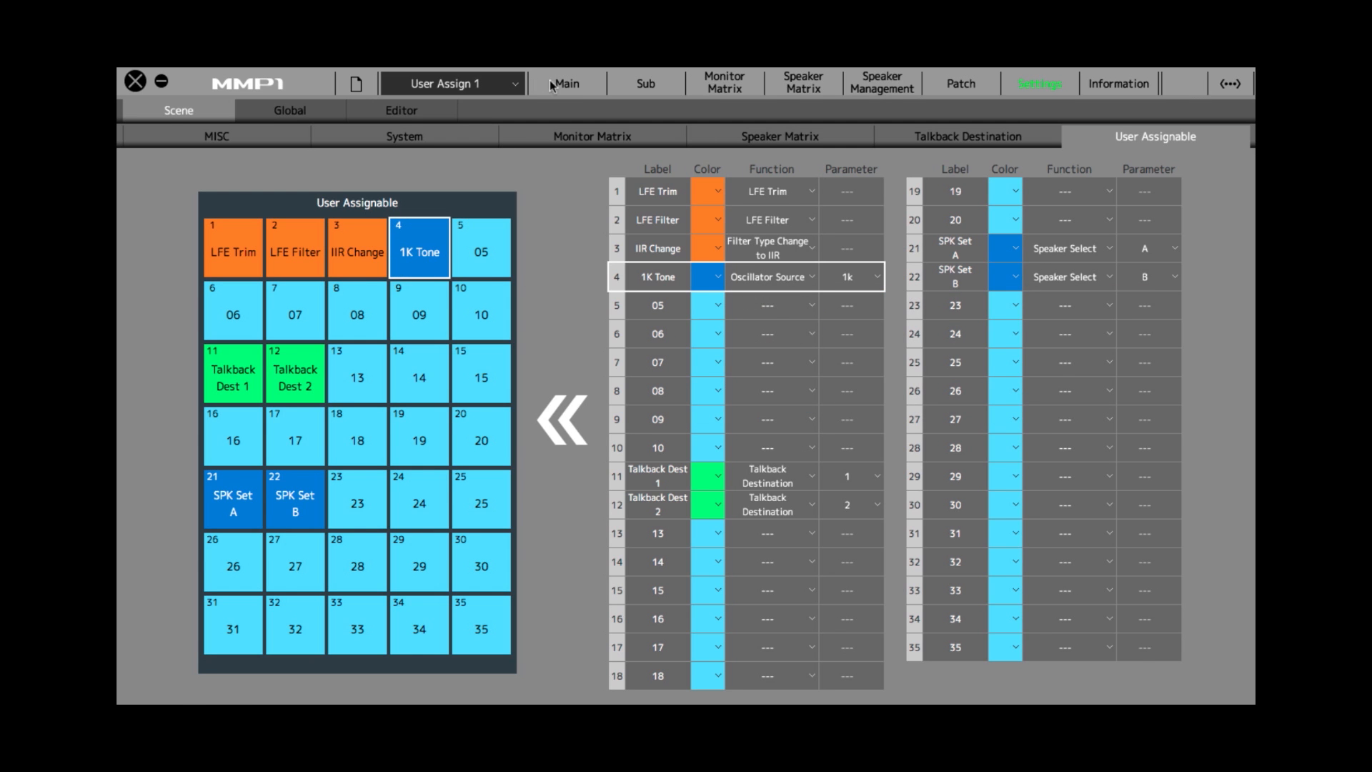
- Check the blue 1K Tone button on the Main monitor view, then return toward scene recall
{"action": "left_click", "coordinate": [566, 83]}
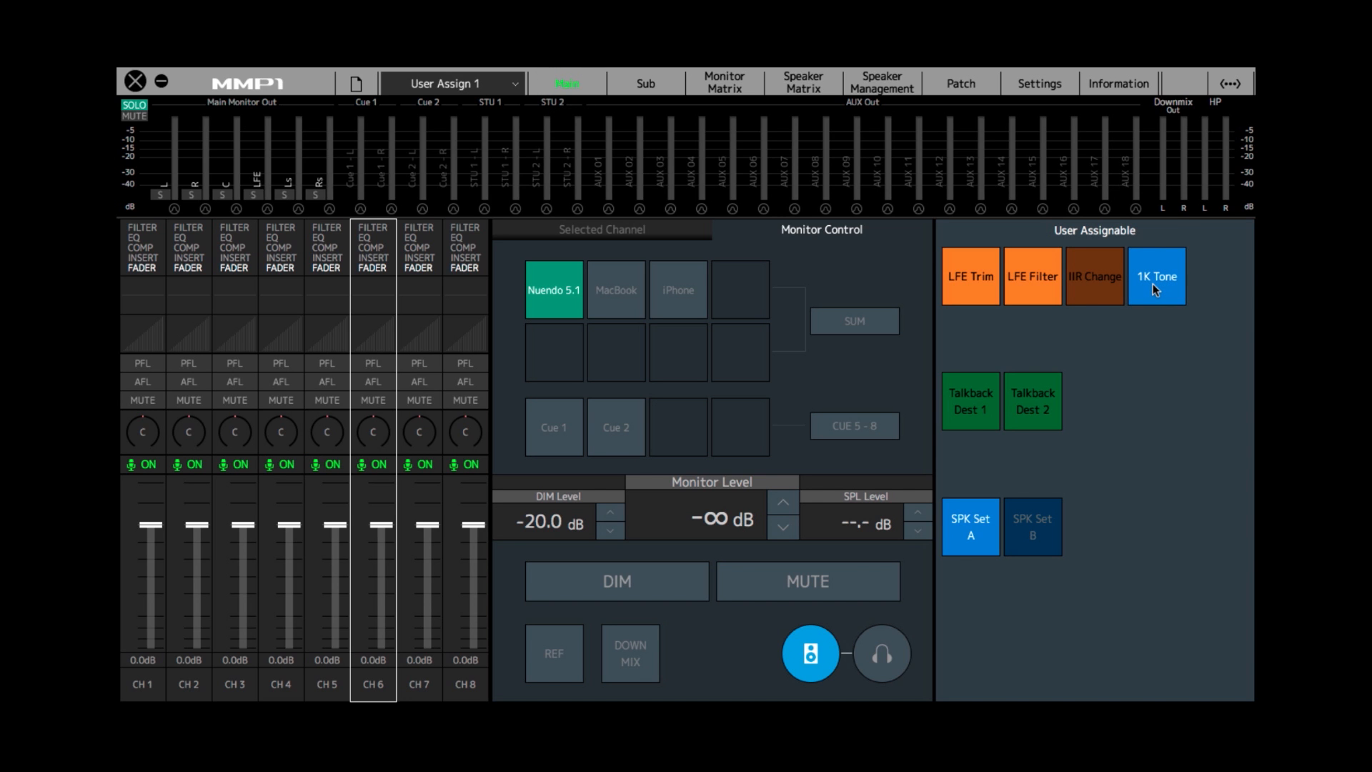
{"action": "mouse_move", "coordinate": [1147, 406]}
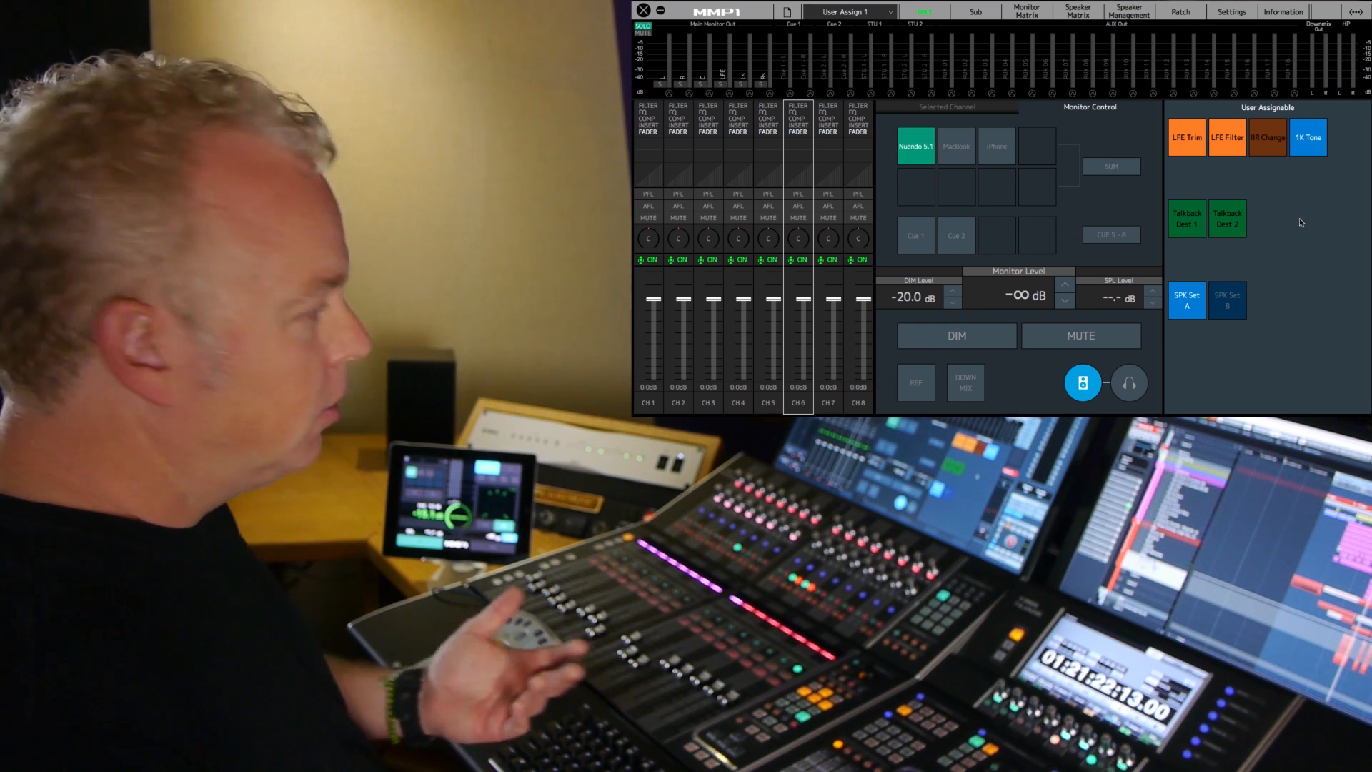
{"action": "left_click", "coordinate": [1233, 12]}
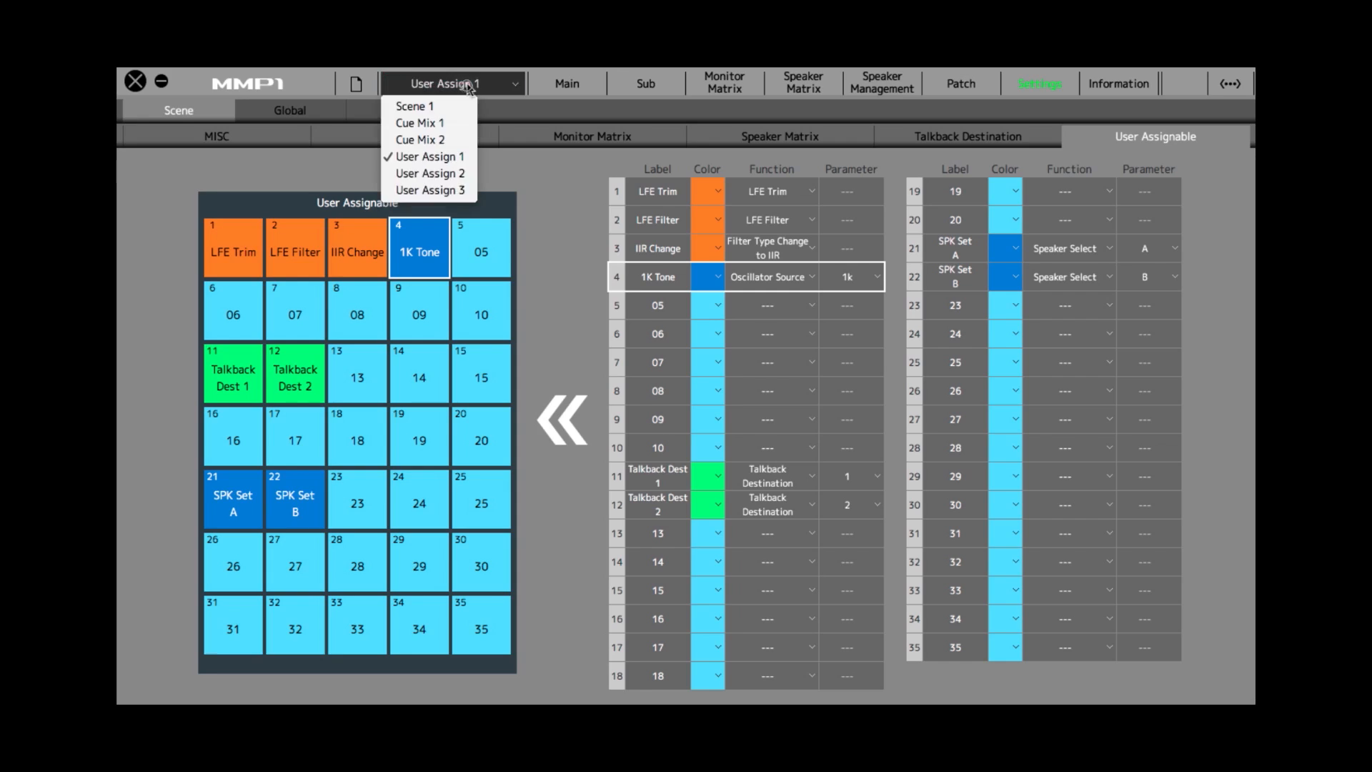
- Recall the User Assign 2 scene and view its cough-status and cough-mute buttons 27–35 on Main
{"action": "left_click", "coordinate": [430, 173]}
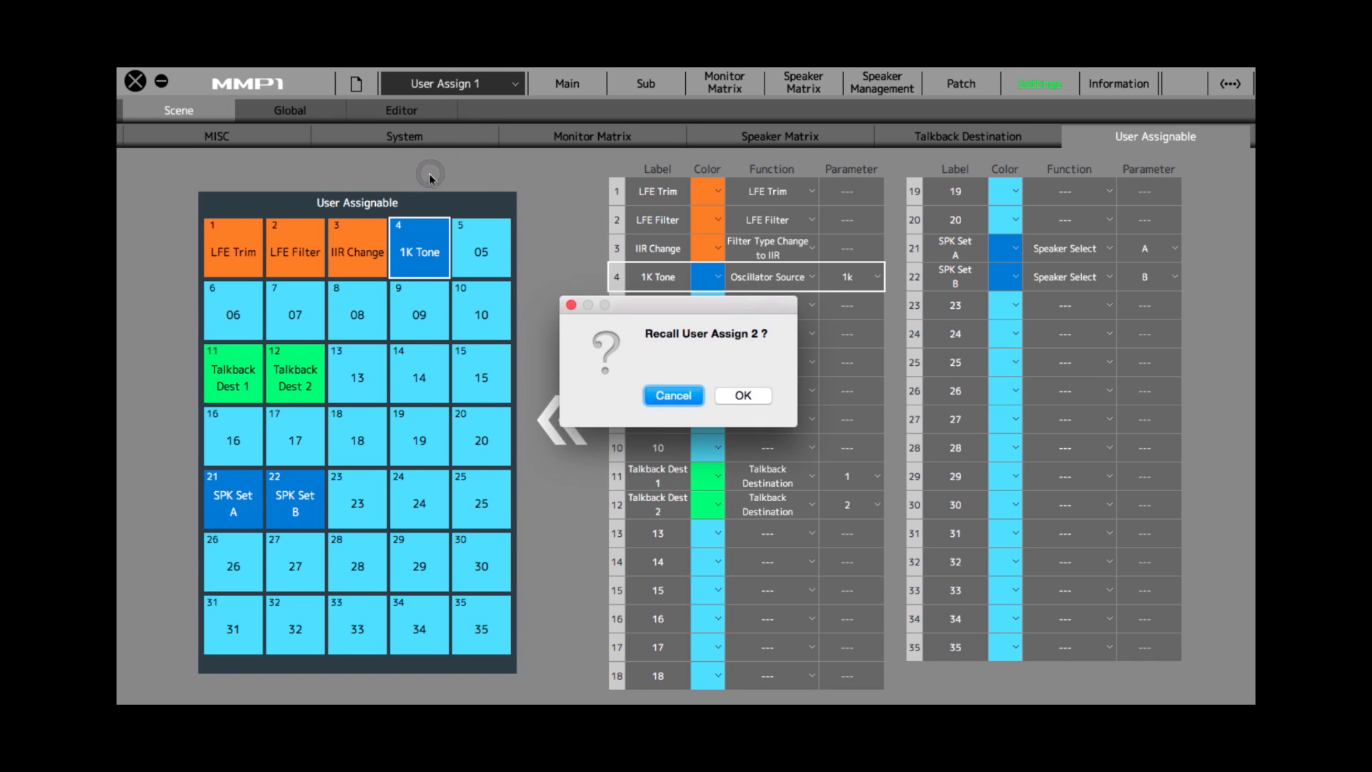
{"action": "left_click", "coordinate": [742, 395]}
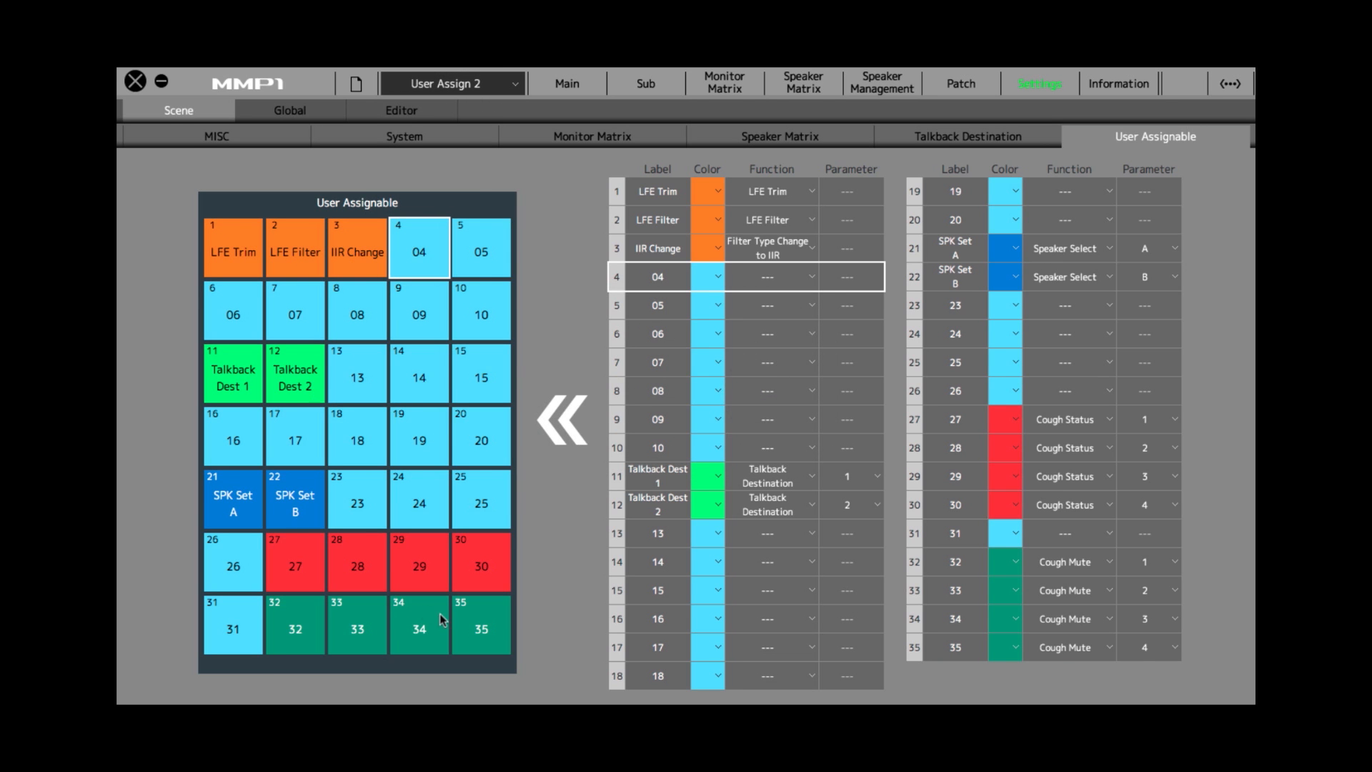
{"action": "left_click", "coordinate": [568, 83]}
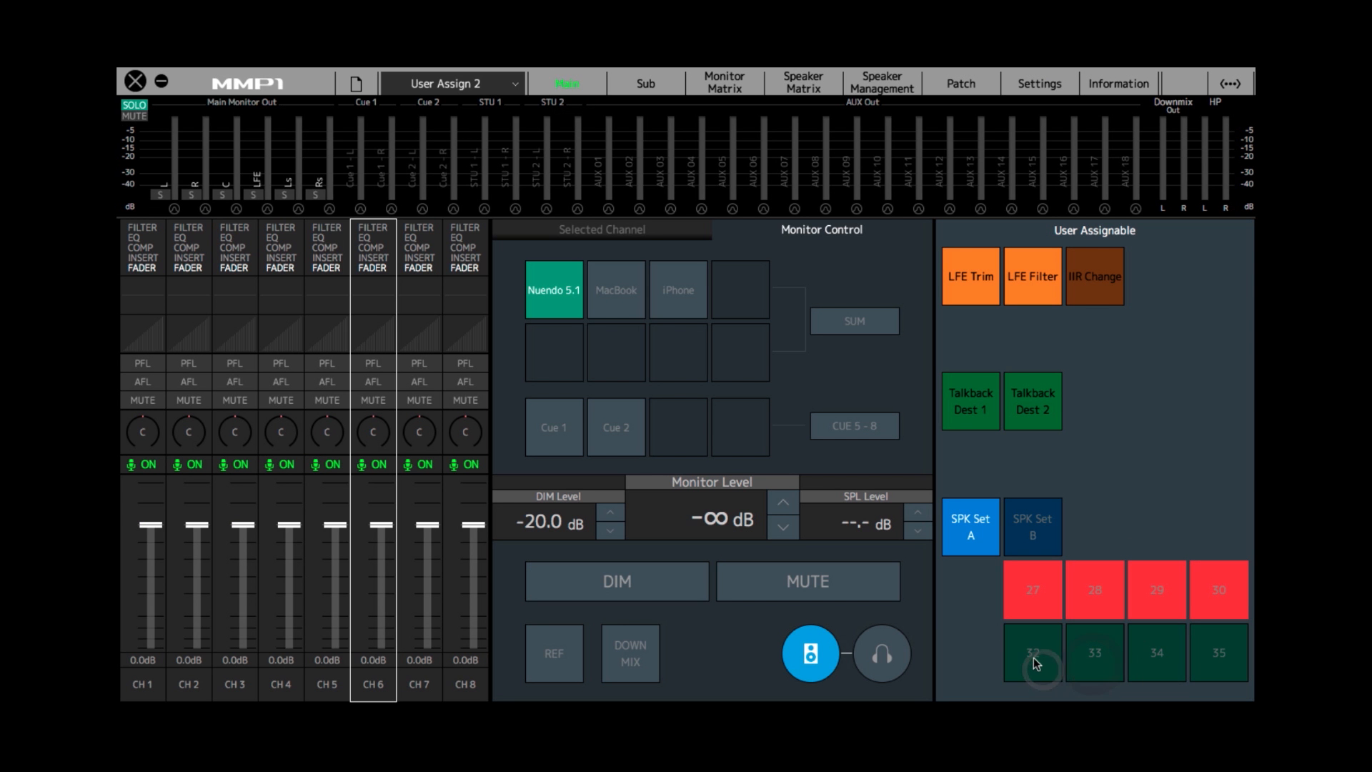
- Test cough-mute buttons 32–35, muting mic channels 1–4
{"action": "left_click", "coordinate": [1094, 653]}
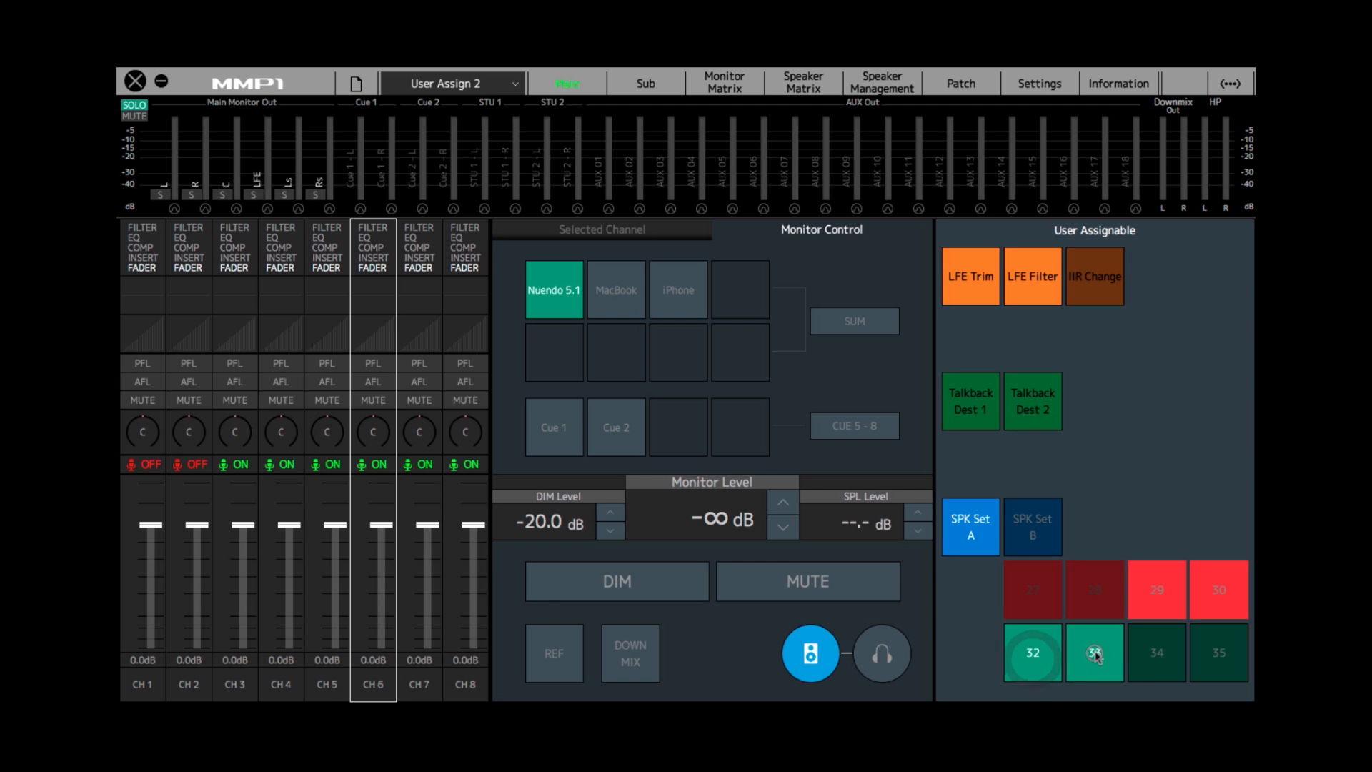
{"action": "left_click", "coordinate": [1155, 653]}
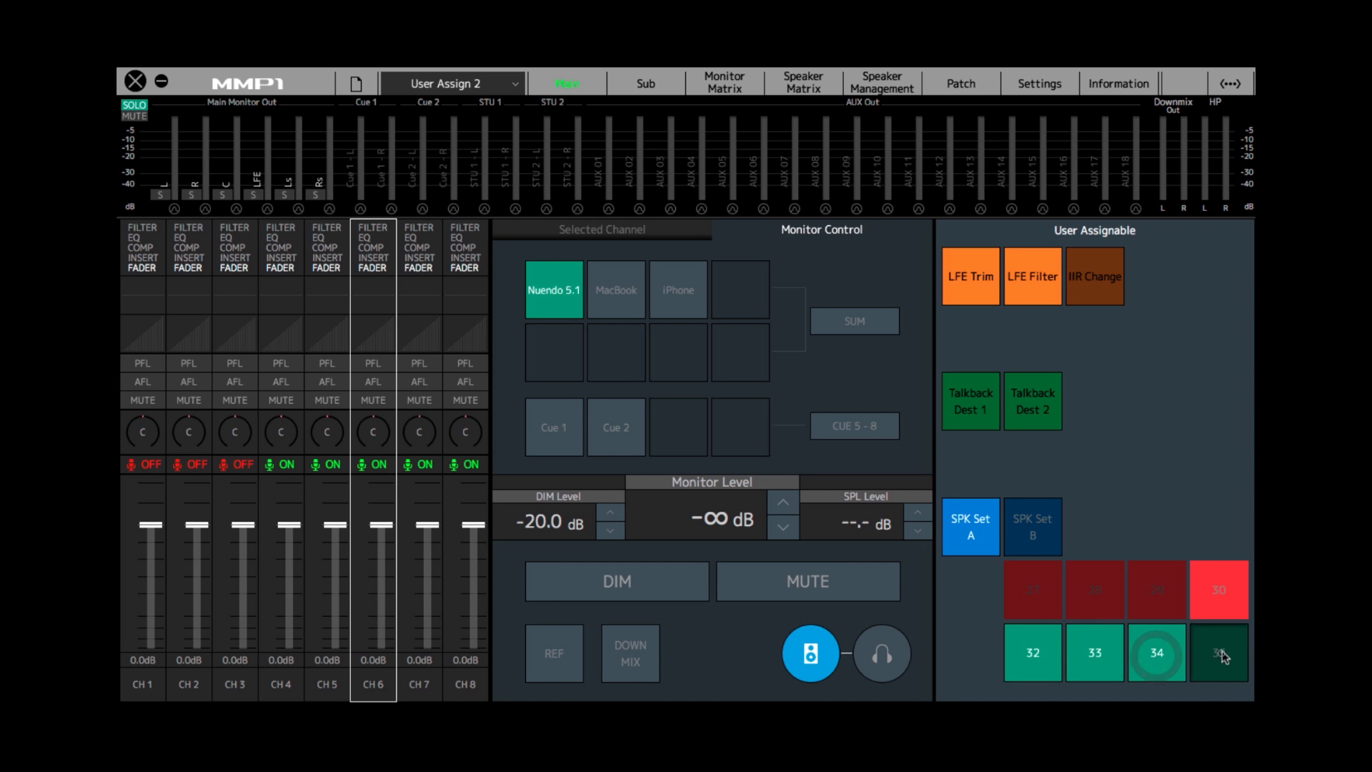
{"action": "left_click", "coordinate": [289, 464]}
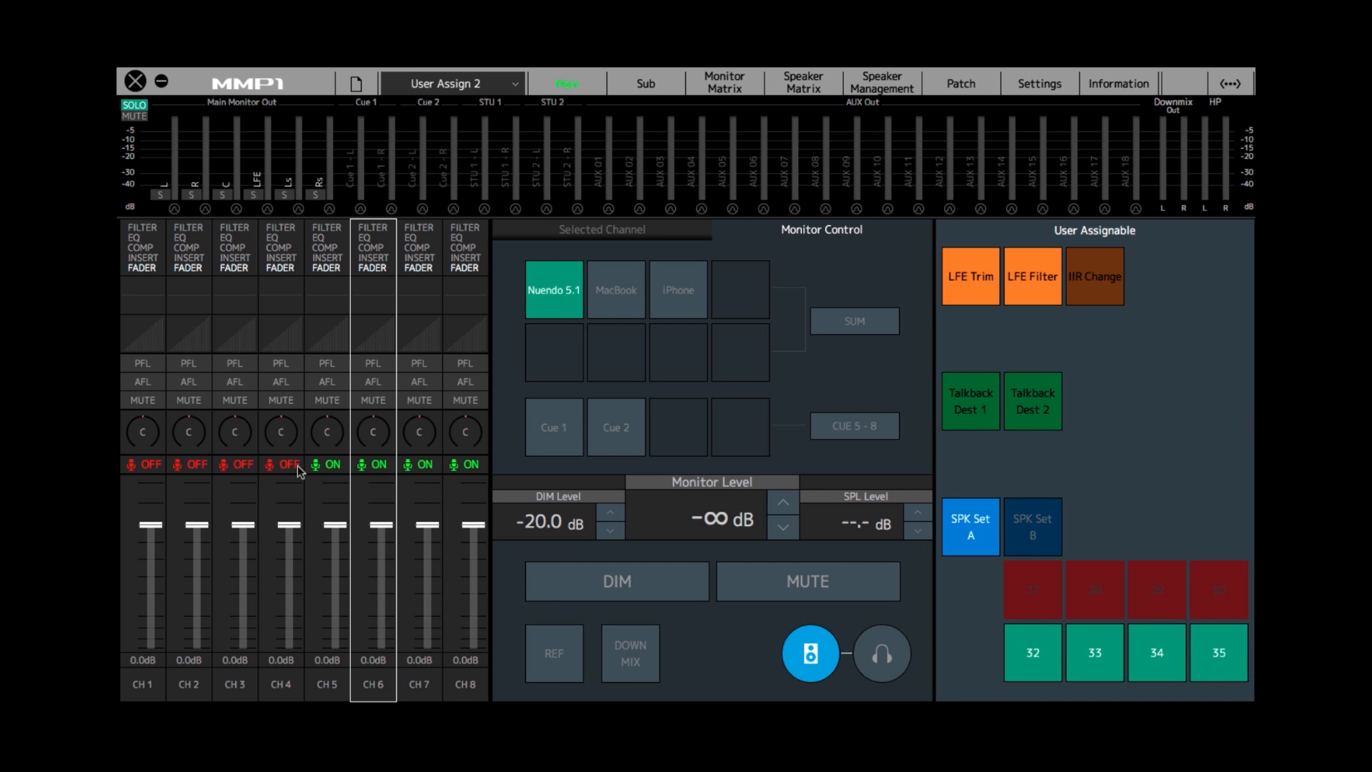
{"action": "mouse_move", "coordinate": [1032, 654]}
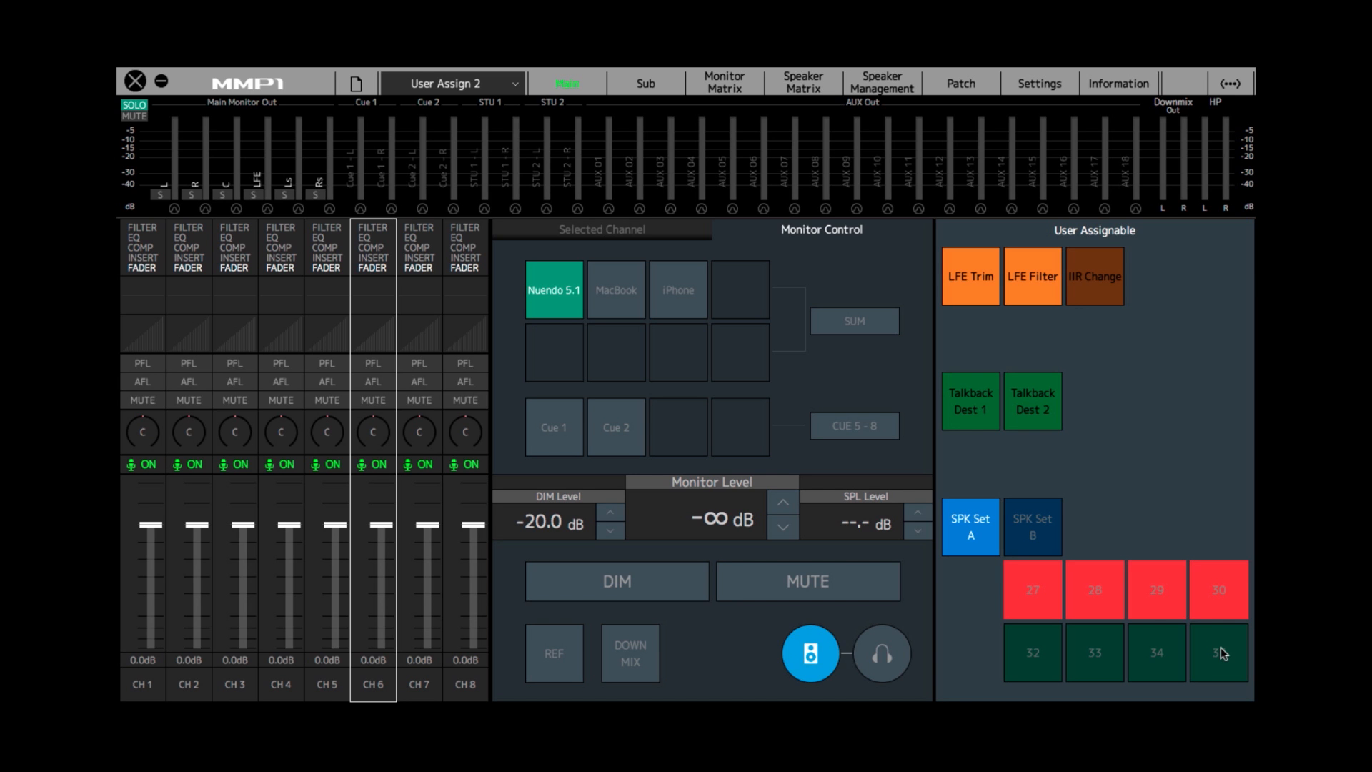
- Recall the User Assign 3 scene and toggle its TB 1 talkback button
{"action": "left_click", "coordinate": [454, 83]}
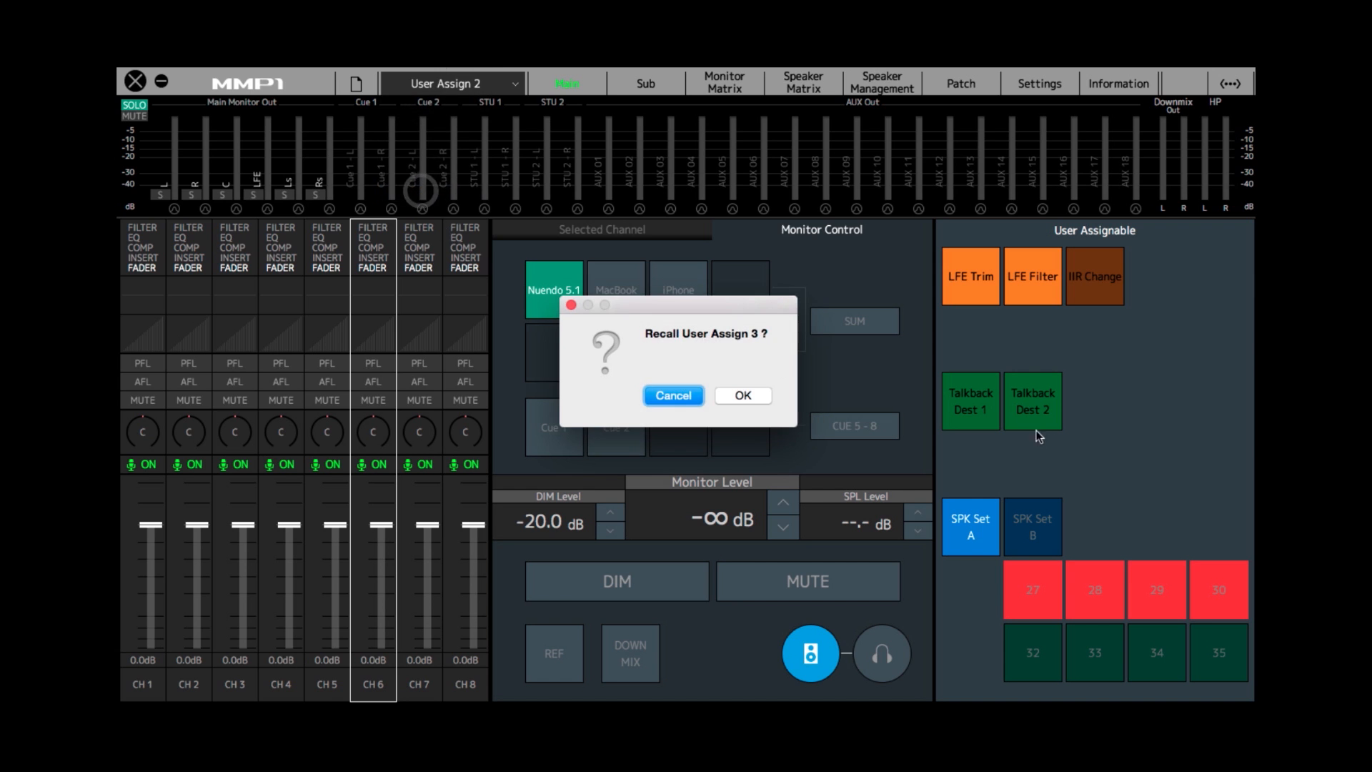
{"action": "left_click", "coordinate": [742, 396]}
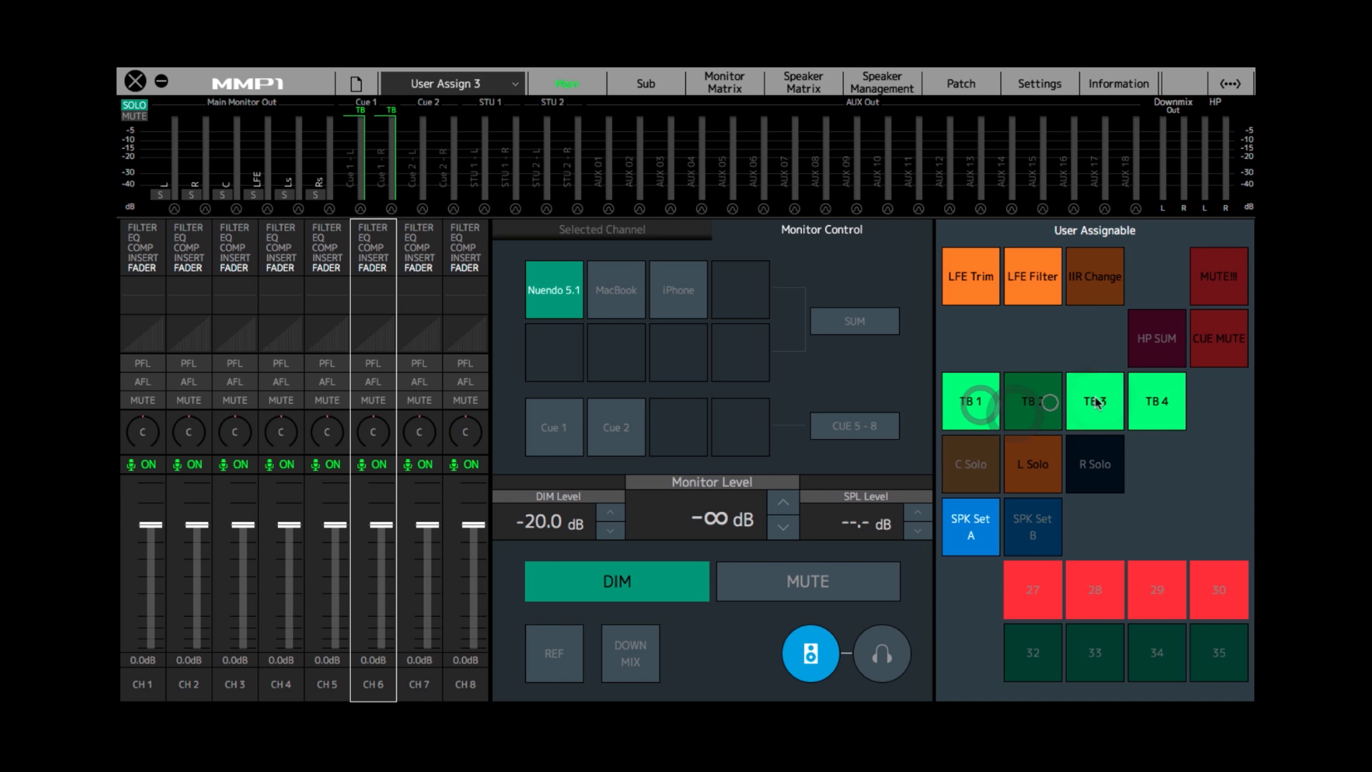
{"action": "left_click", "coordinate": [969, 400]}
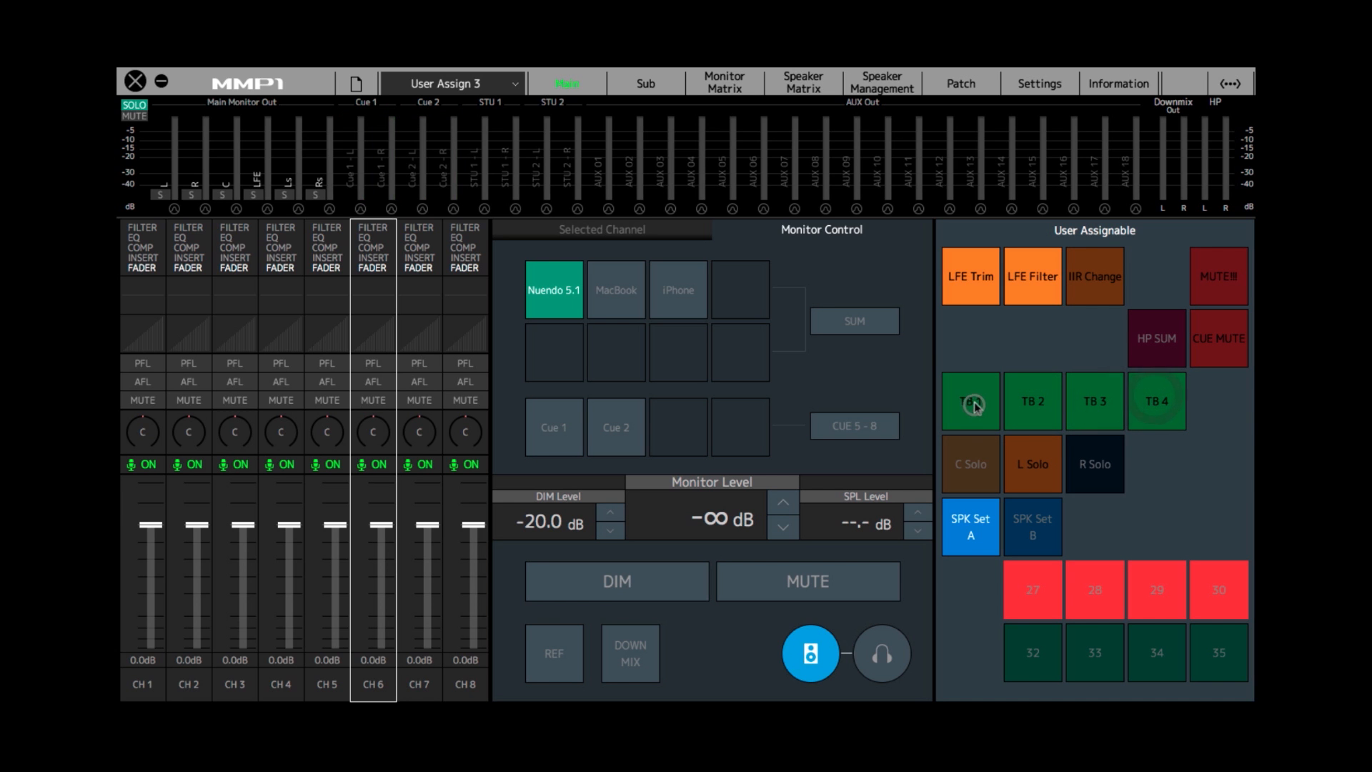